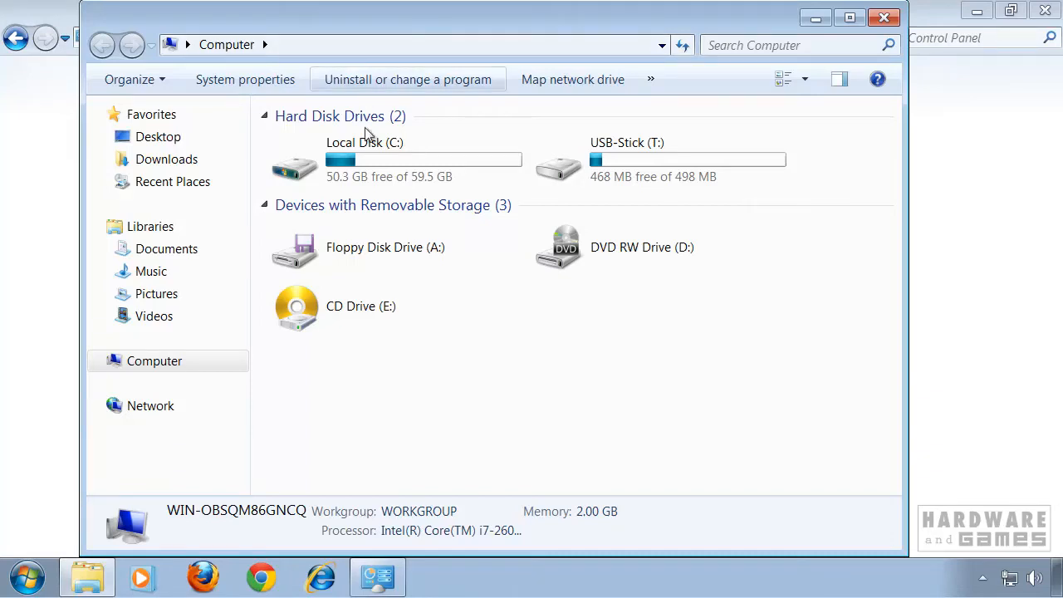
# Launch Computer Management from the Start menu via Computer's Manage option
pyautogui.click(397, 160)
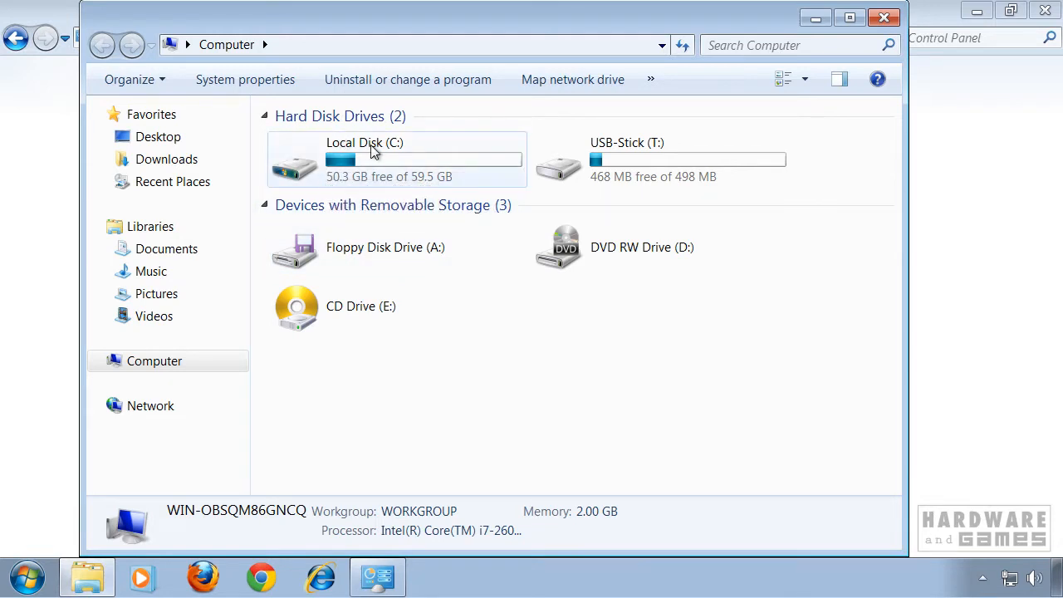
pyautogui.moveTo(368, 159)
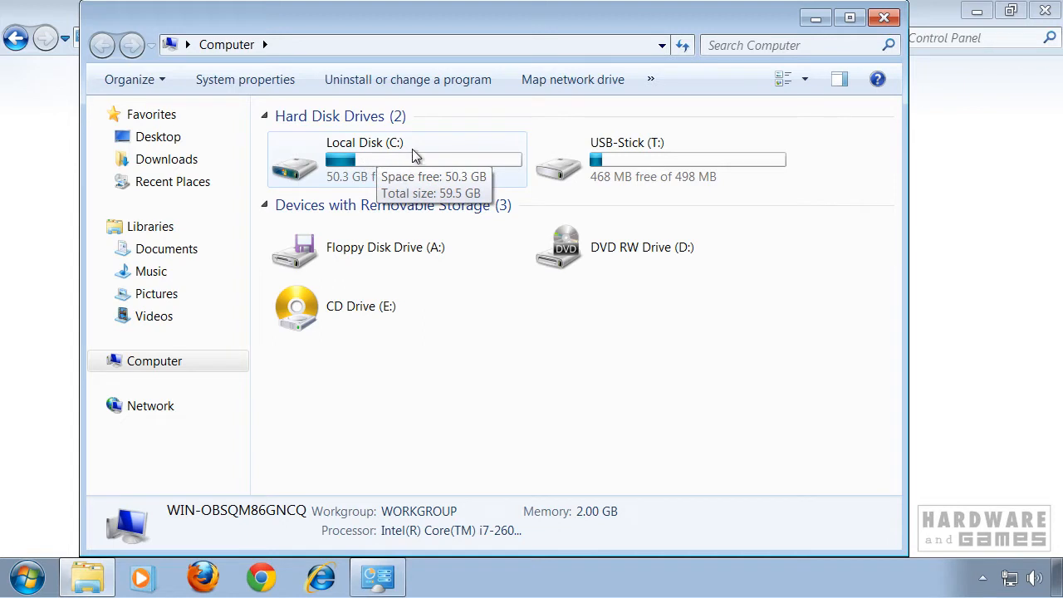
pyautogui.moveTo(670, 166)
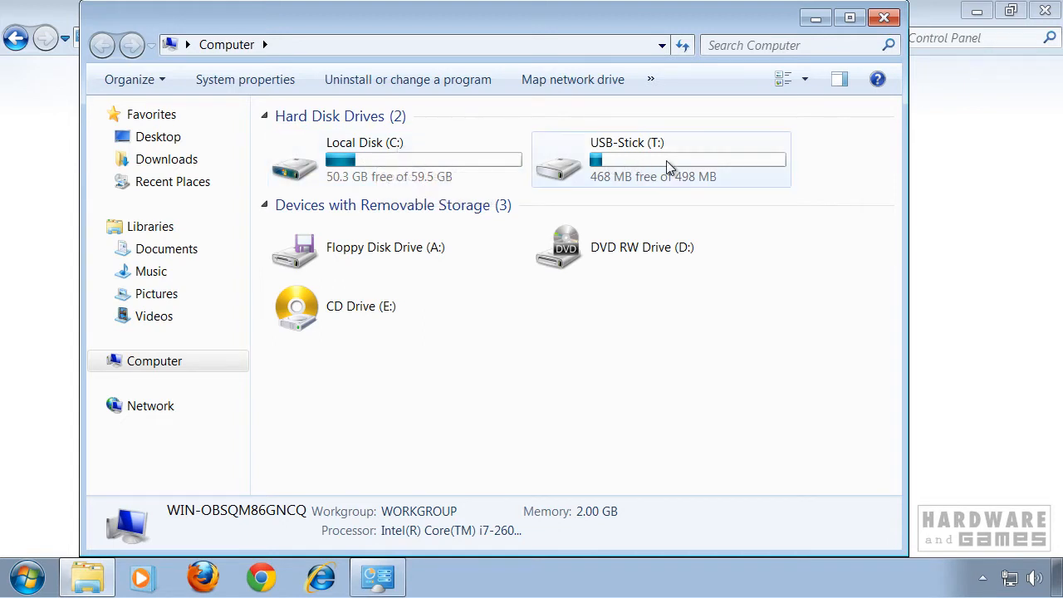
pyautogui.moveTo(667, 163)
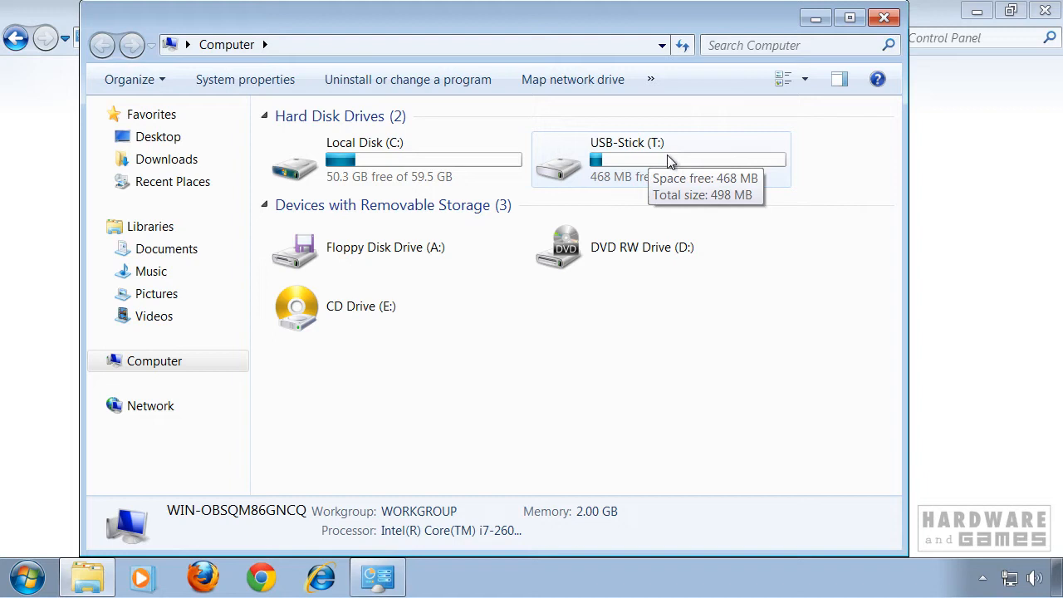
pyautogui.moveTo(665, 166)
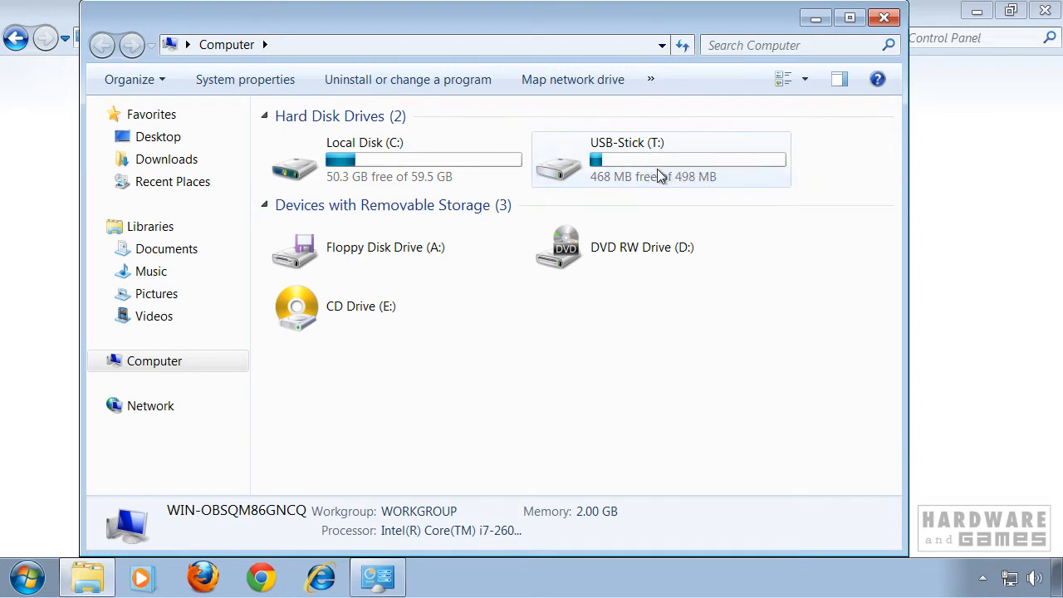
pyautogui.moveTo(661, 162)
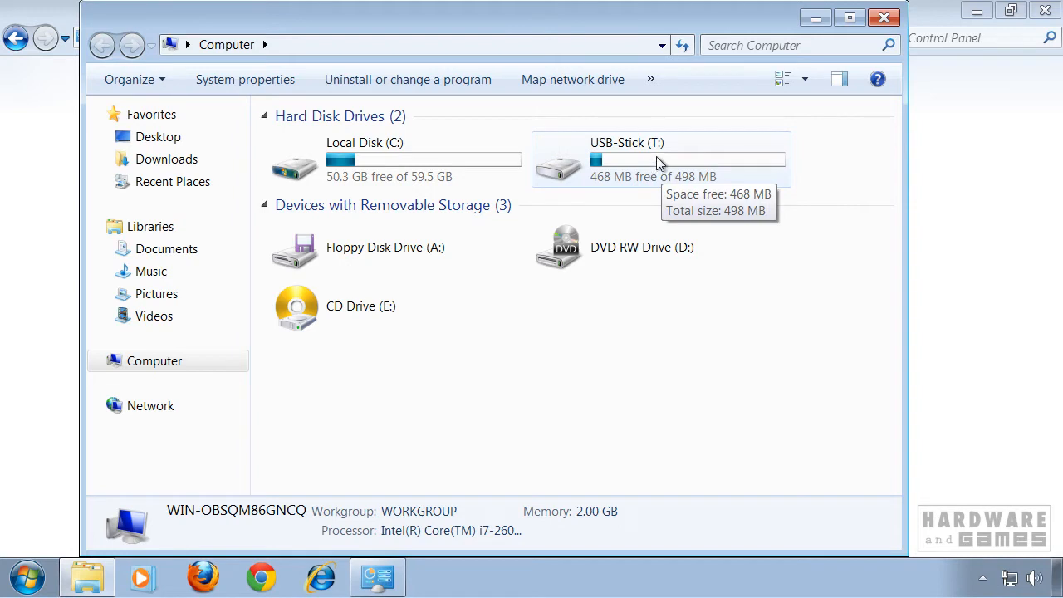
pyautogui.moveTo(469, 166)
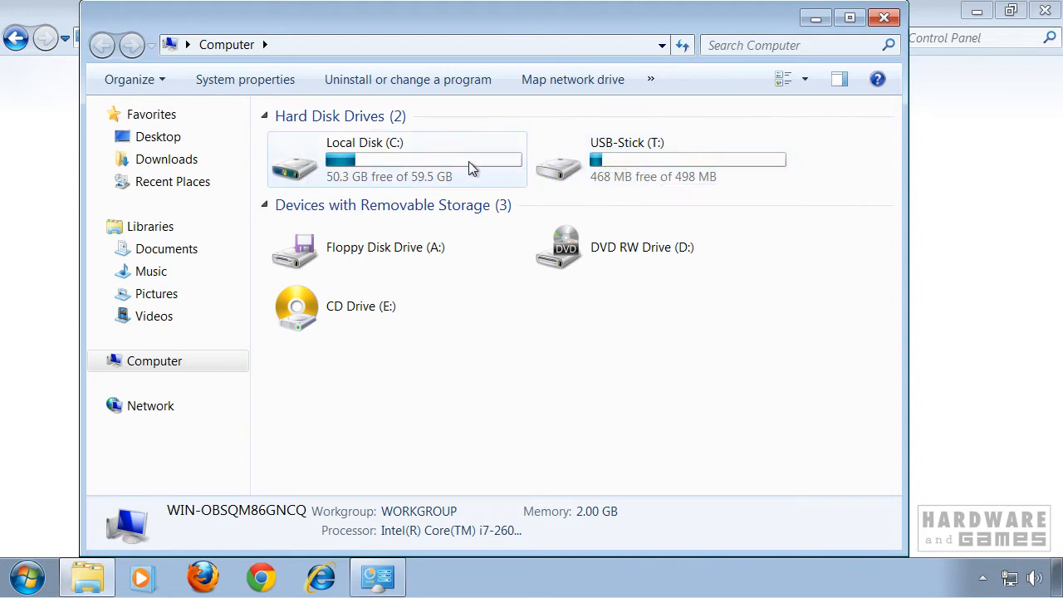
pyautogui.moveTo(407, 162)
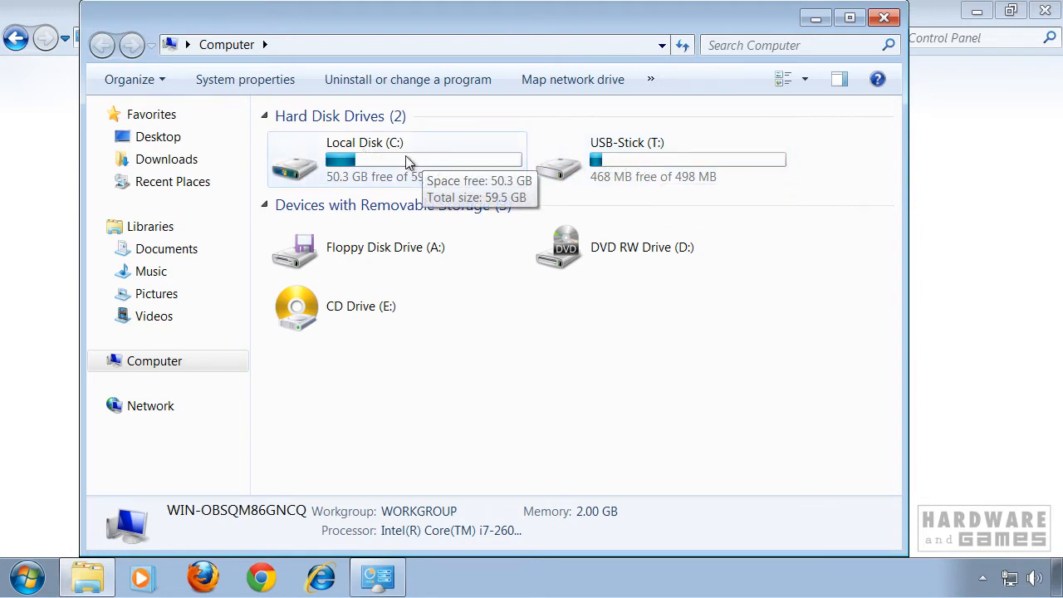
pyautogui.moveTo(440, 166)
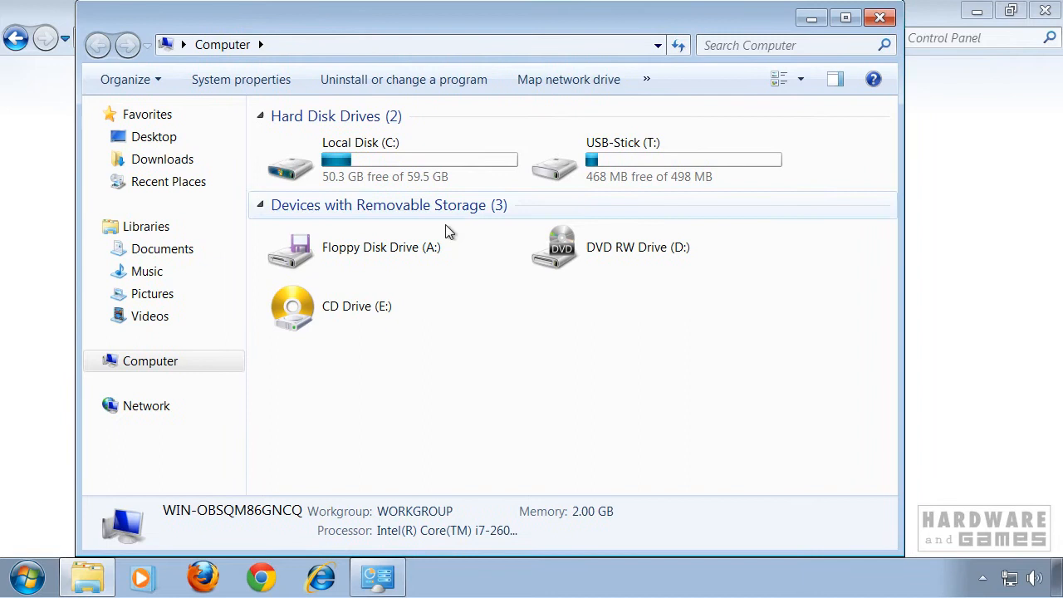
pyautogui.moveTo(399, 166)
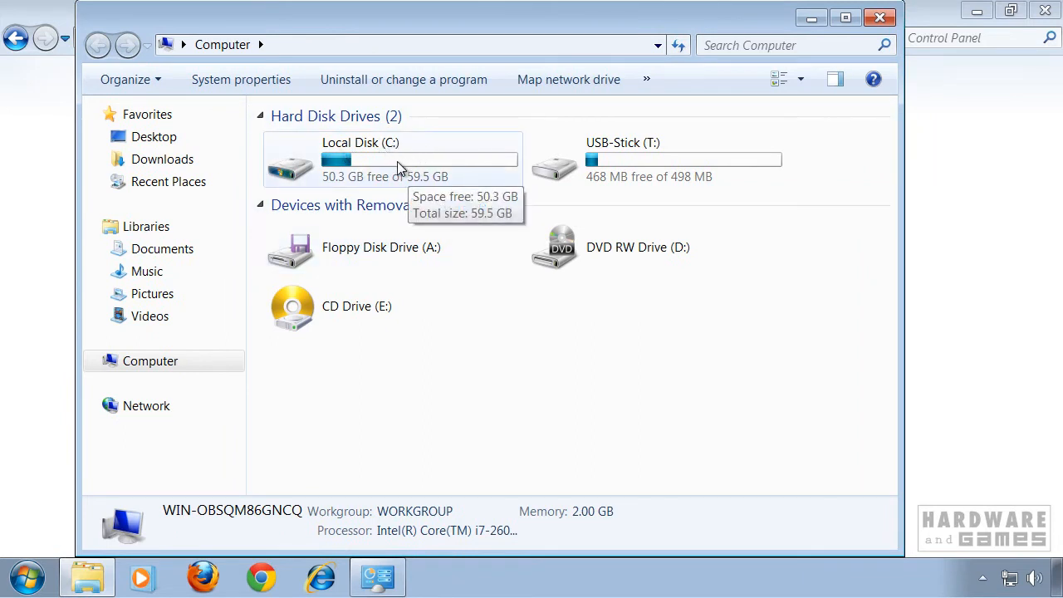
pyautogui.moveTo(401, 165)
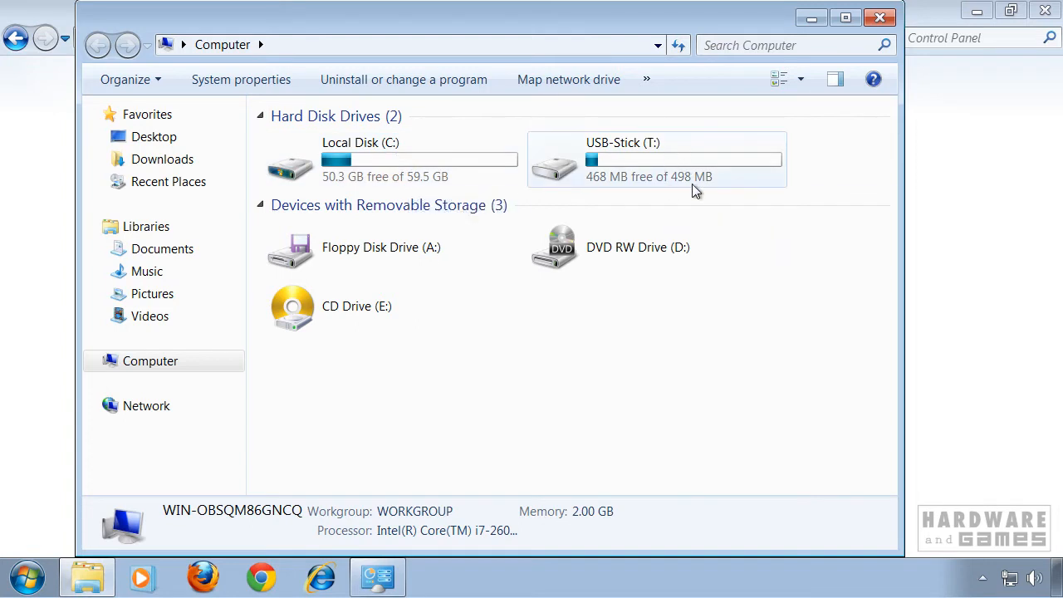
pyautogui.moveTo(672, 171)
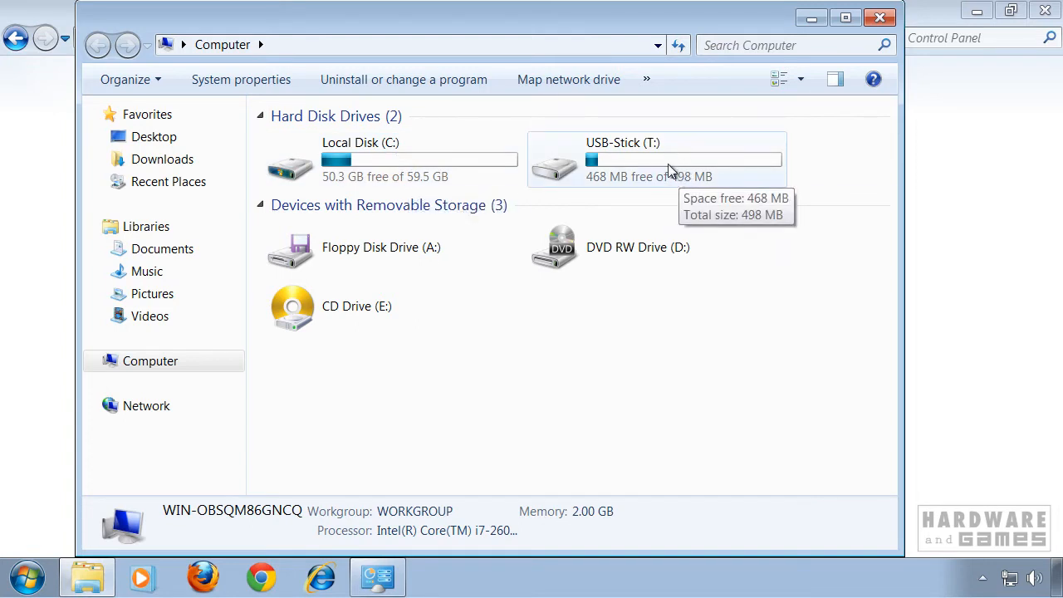
pyautogui.moveTo(664, 169)
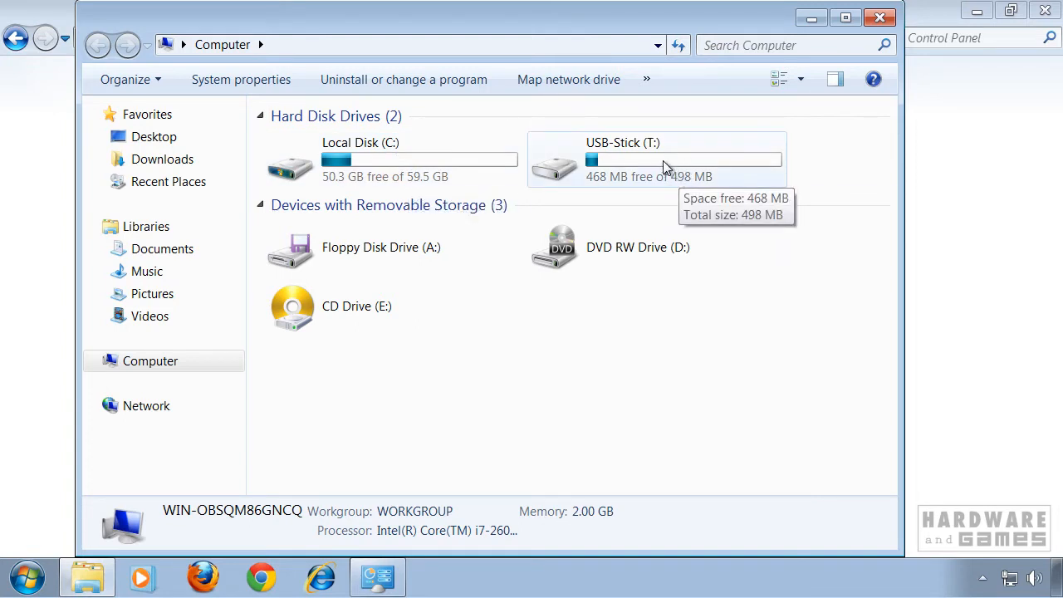
pyautogui.moveTo(491, 376)
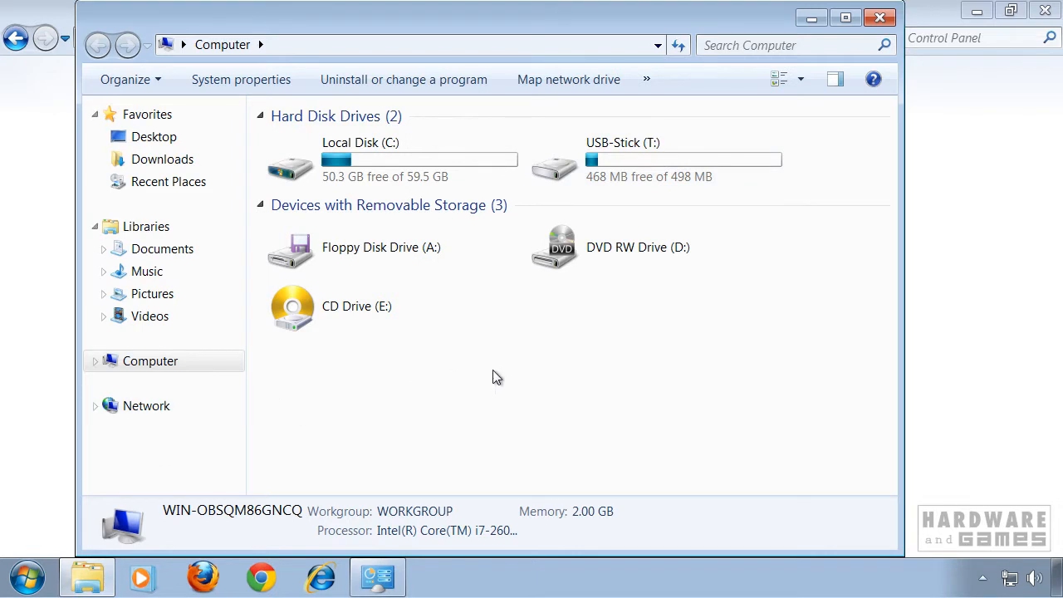
pyautogui.click(26, 574)
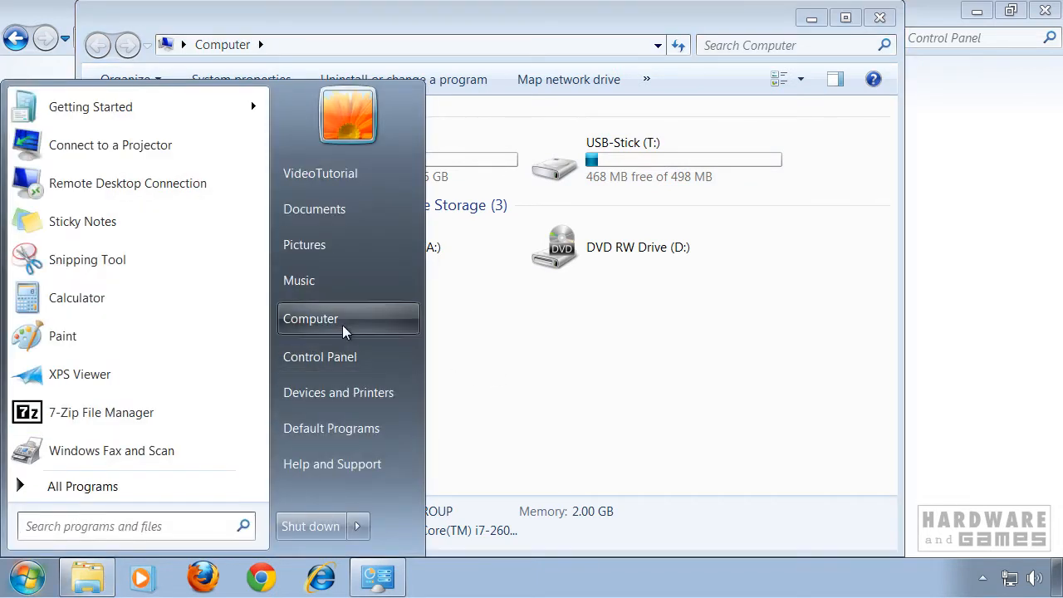
pyautogui.moveTo(362, 324)
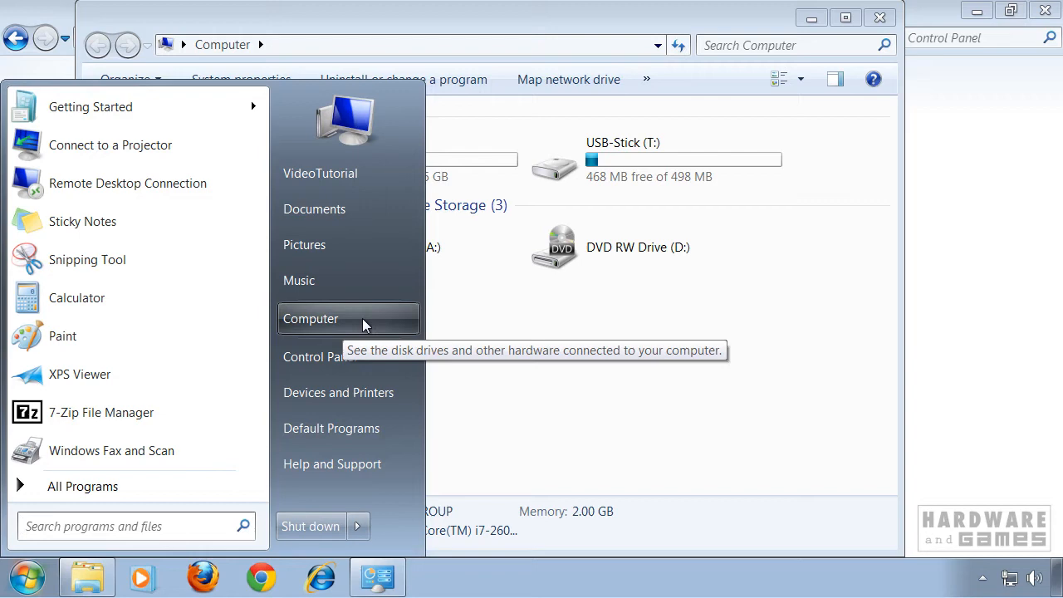
pyautogui.rightClick(310, 319)
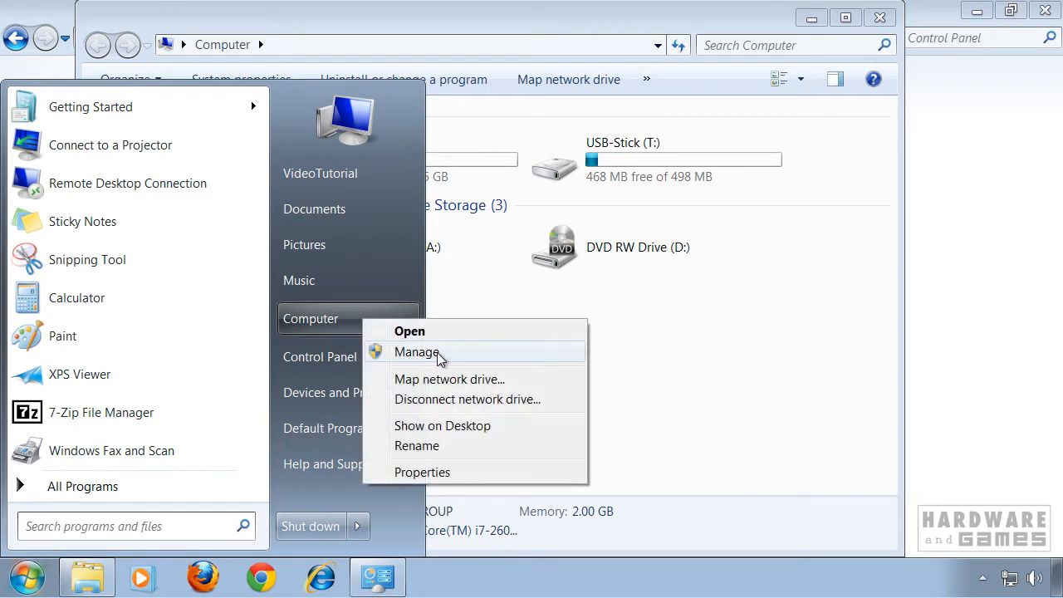
pyautogui.click(415, 352)
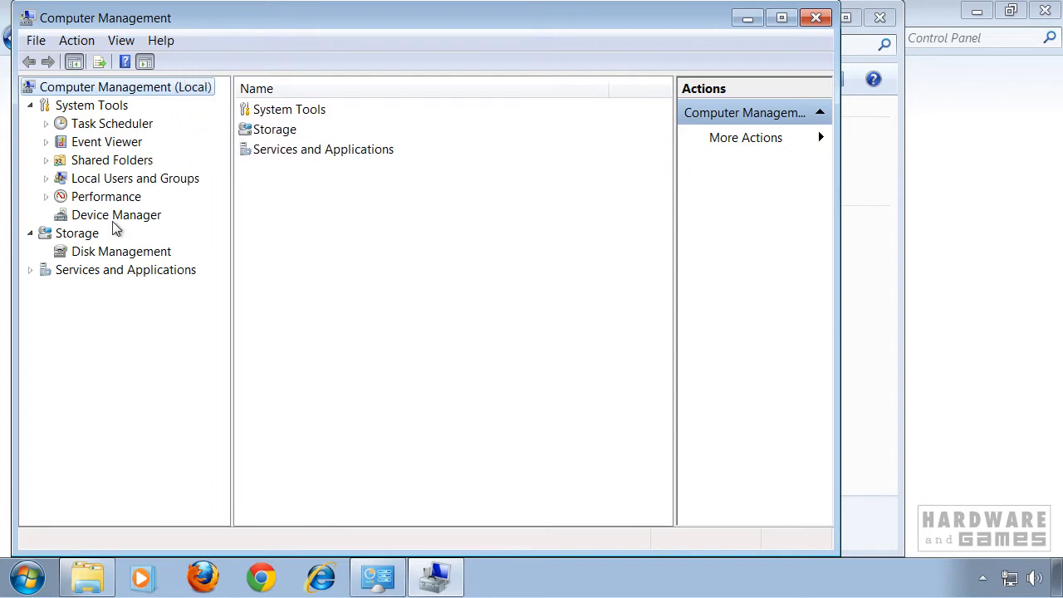
# Show Disk Management's volume list and bring up actions for the USB-Stick (T:) volume
pyautogui.click(119, 250)
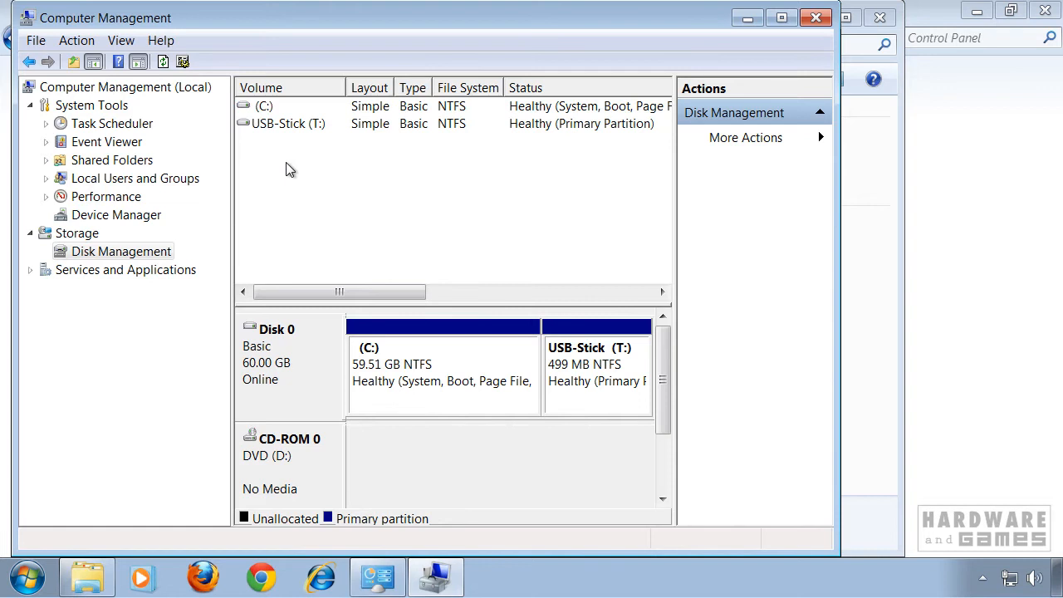
pyautogui.moveTo(261, 136)
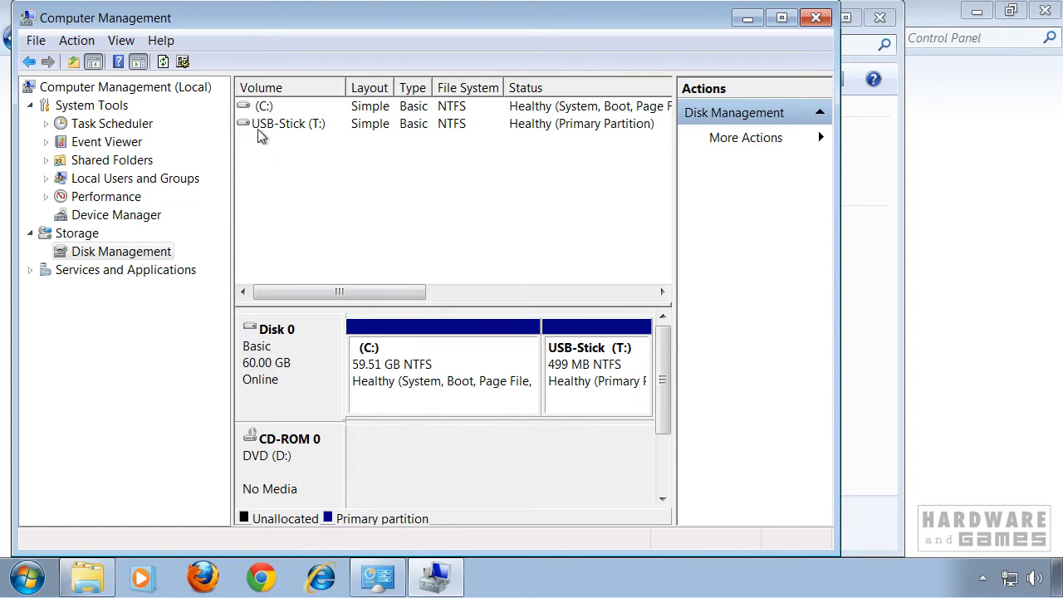
pyautogui.moveTo(271, 134)
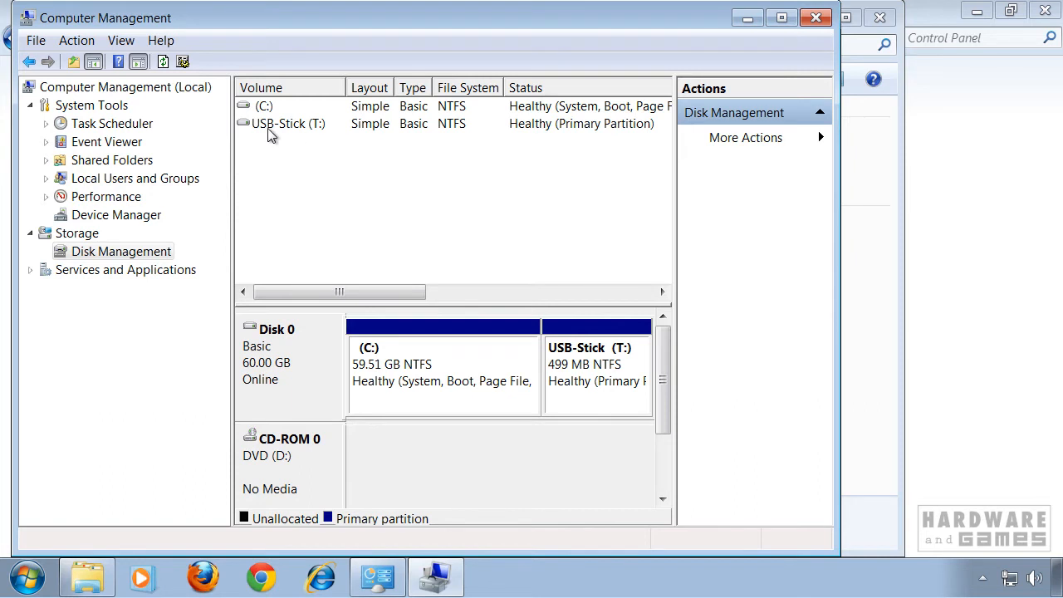
pyautogui.rightClick(289, 123)
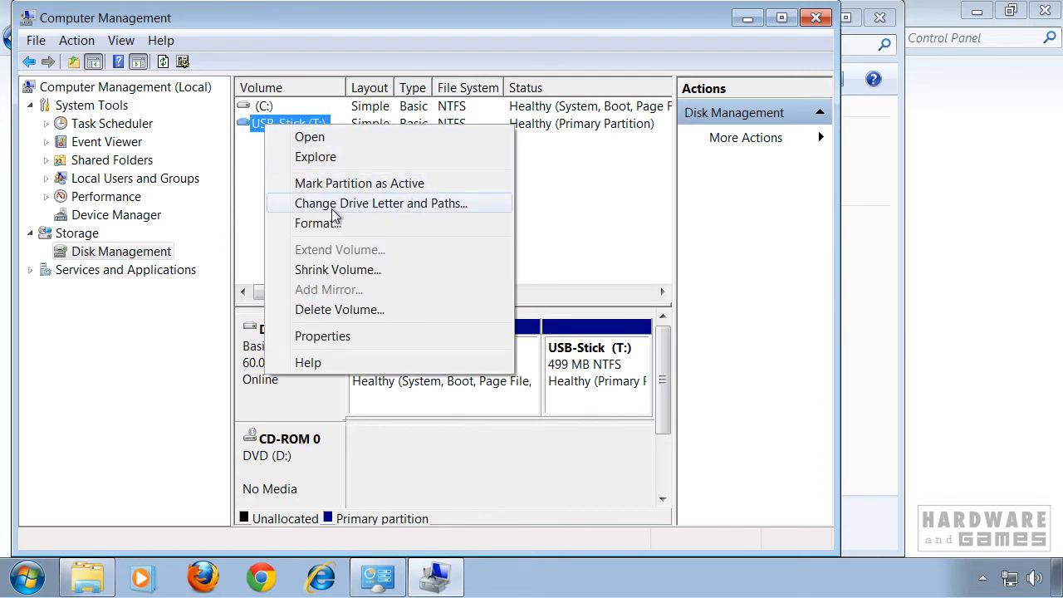
pyautogui.moveTo(459, 209)
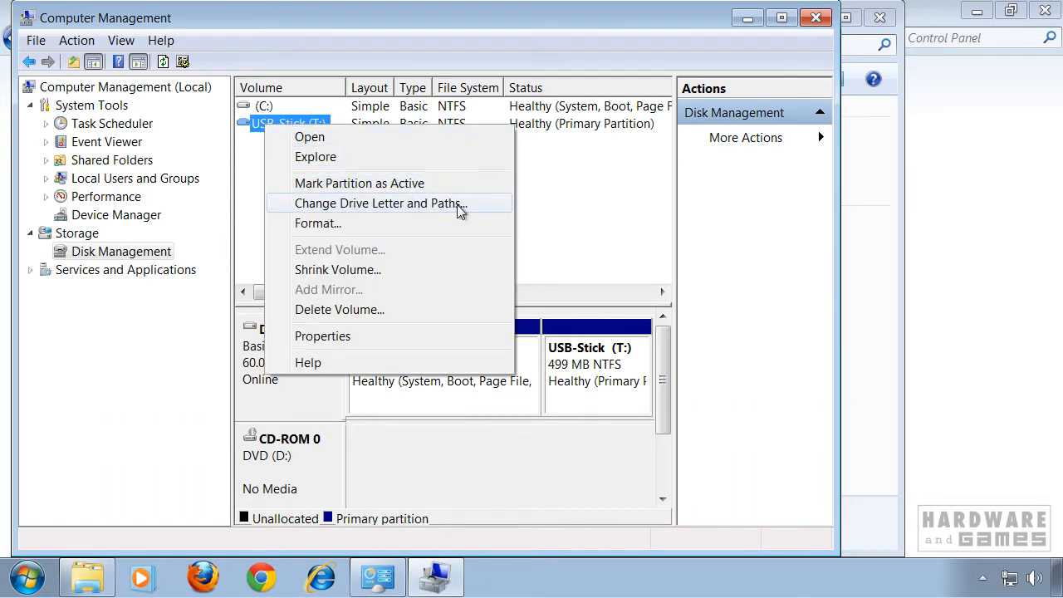
# In Change Drive Letter and Paths, replace the USB-Stick's letter T with H and confirm
pyautogui.click(378, 202)
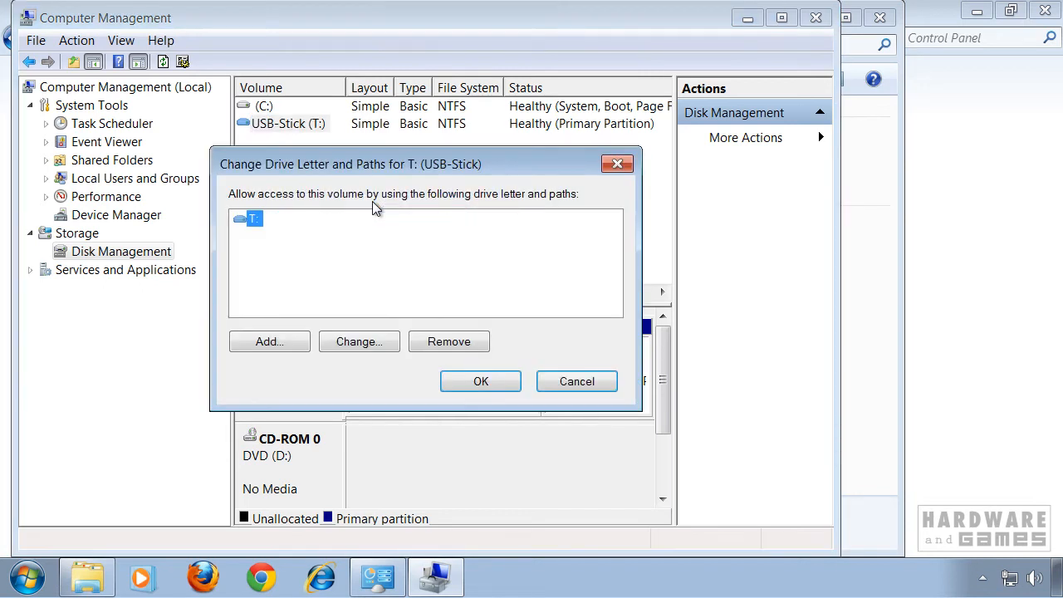
pyautogui.click(248, 220)
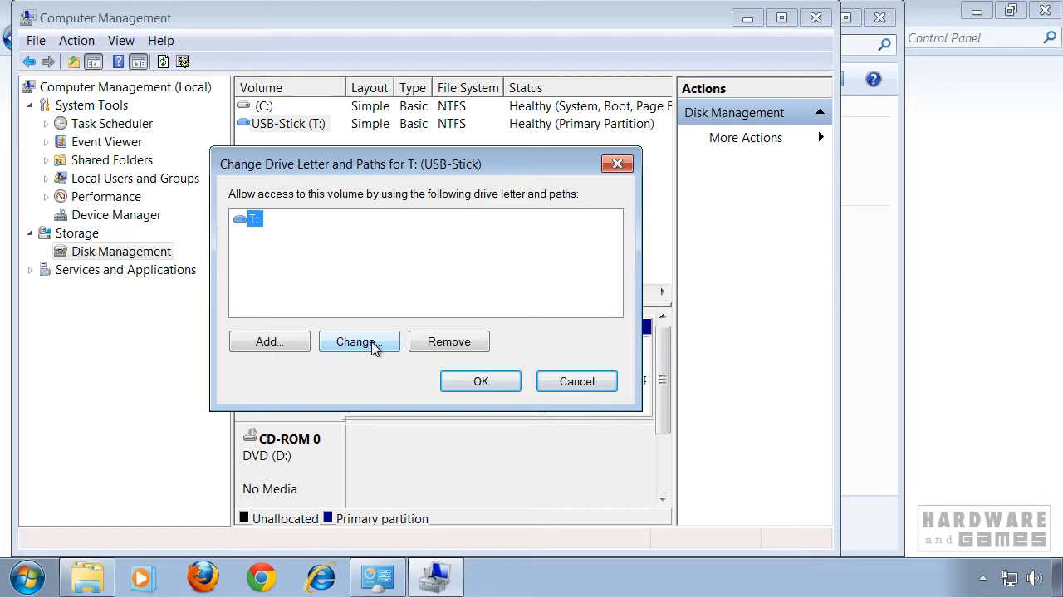
pyautogui.click(358, 342)
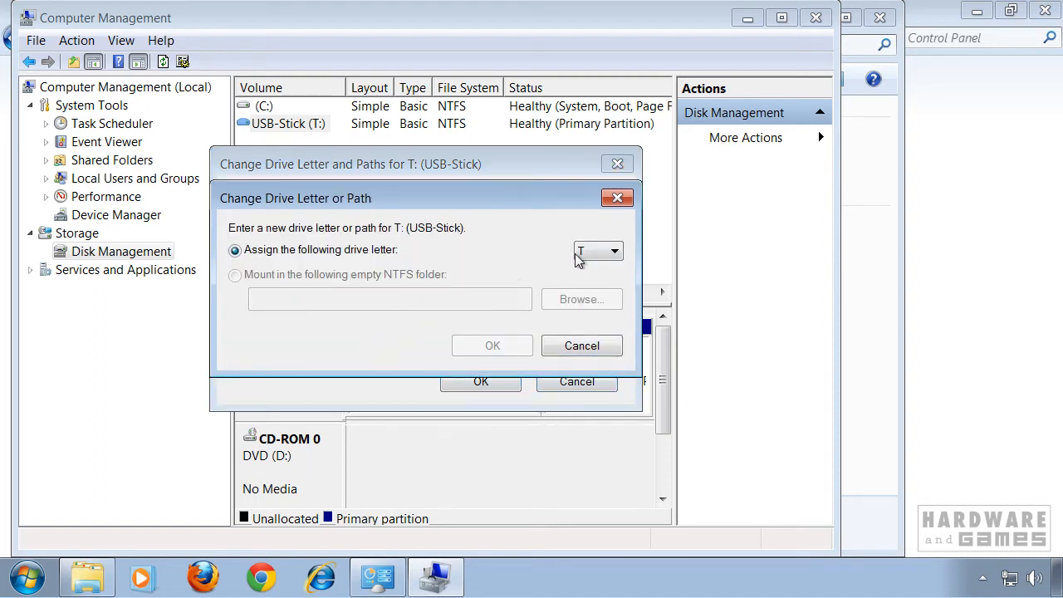
pyautogui.click(614, 250)
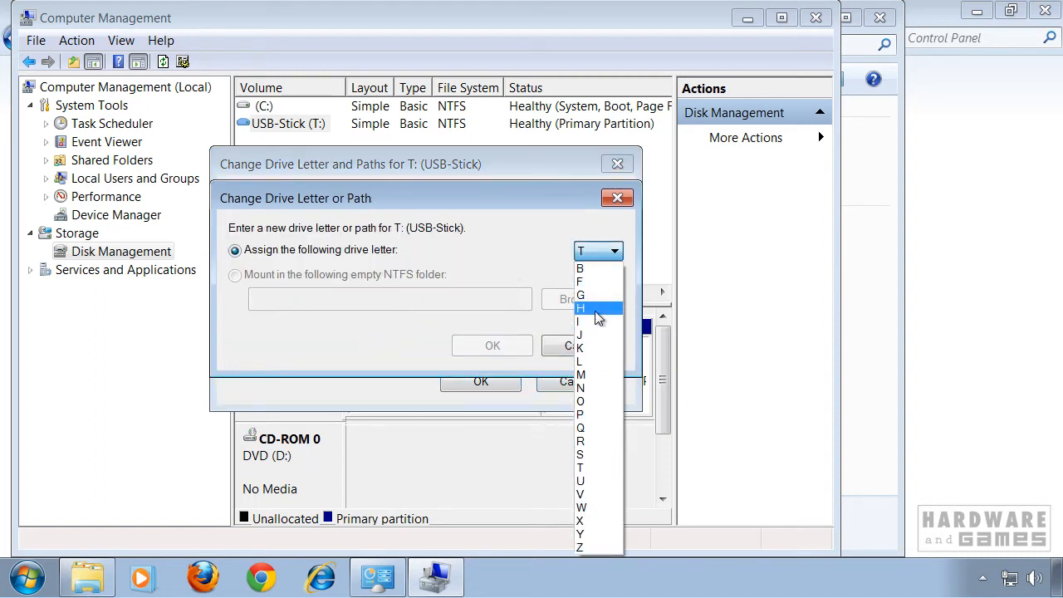
pyautogui.moveTo(596, 429)
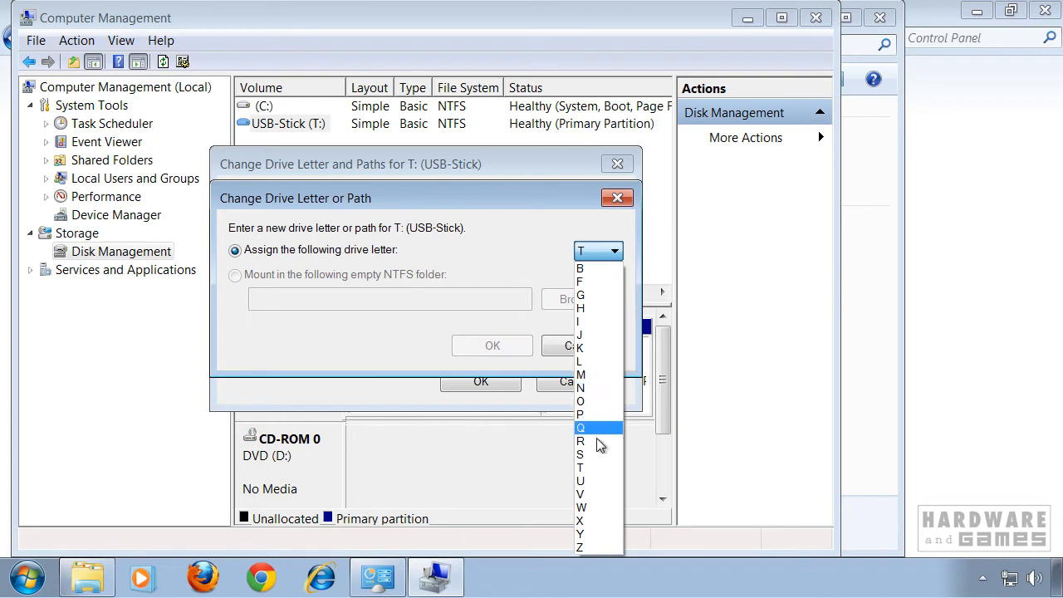
pyautogui.moveTo(591, 335)
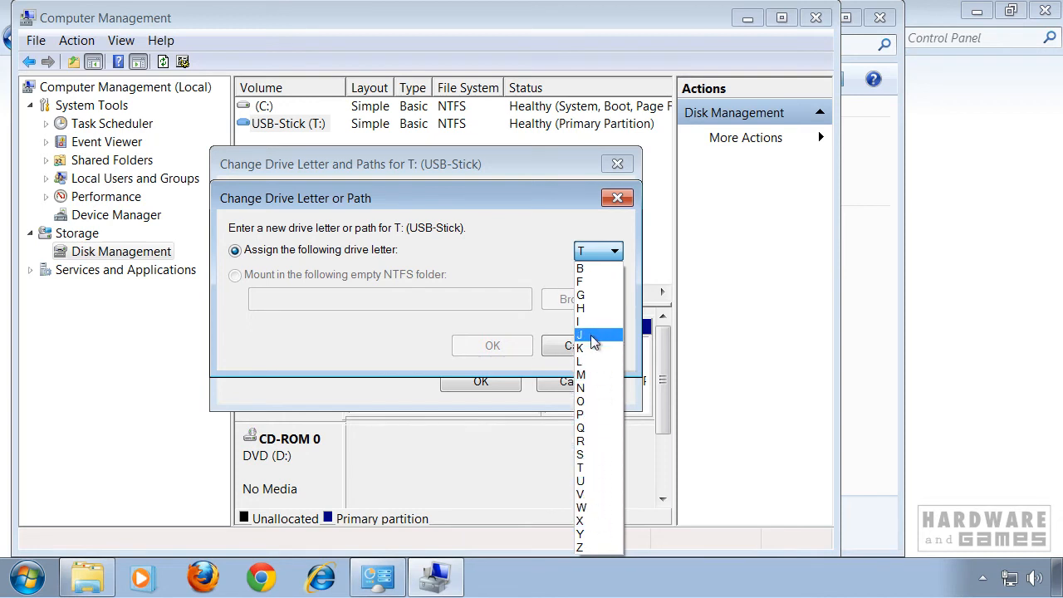
pyautogui.click(579, 307)
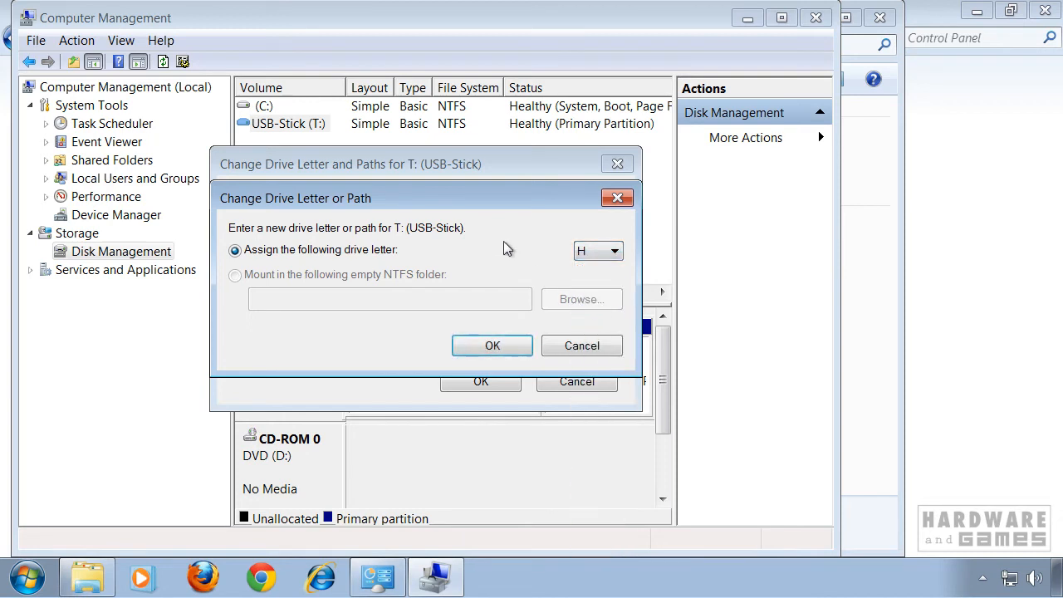
pyautogui.click(491, 345)
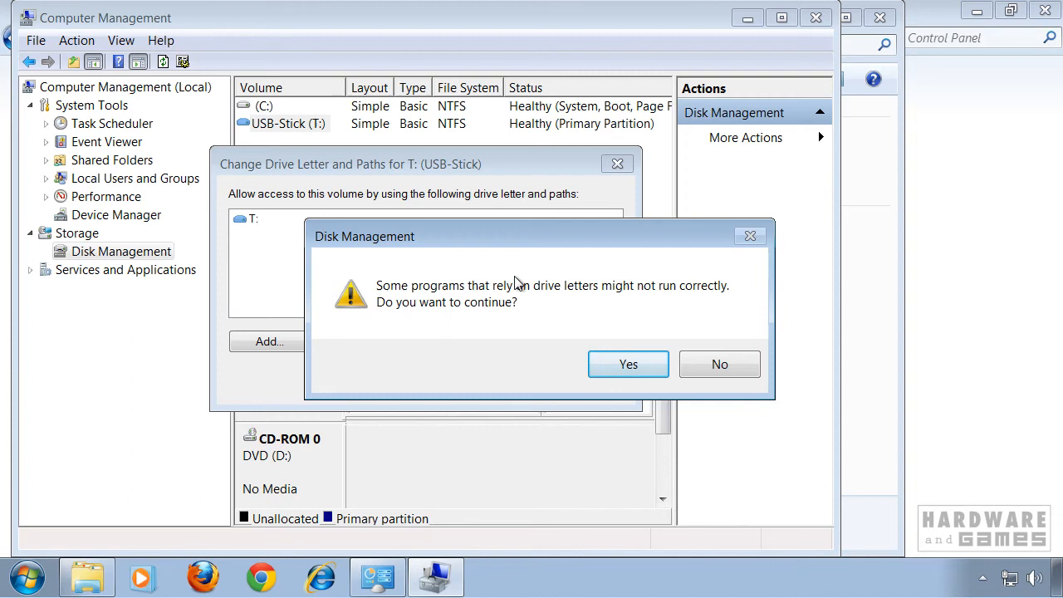
pyautogui.moveTo(631, 302)
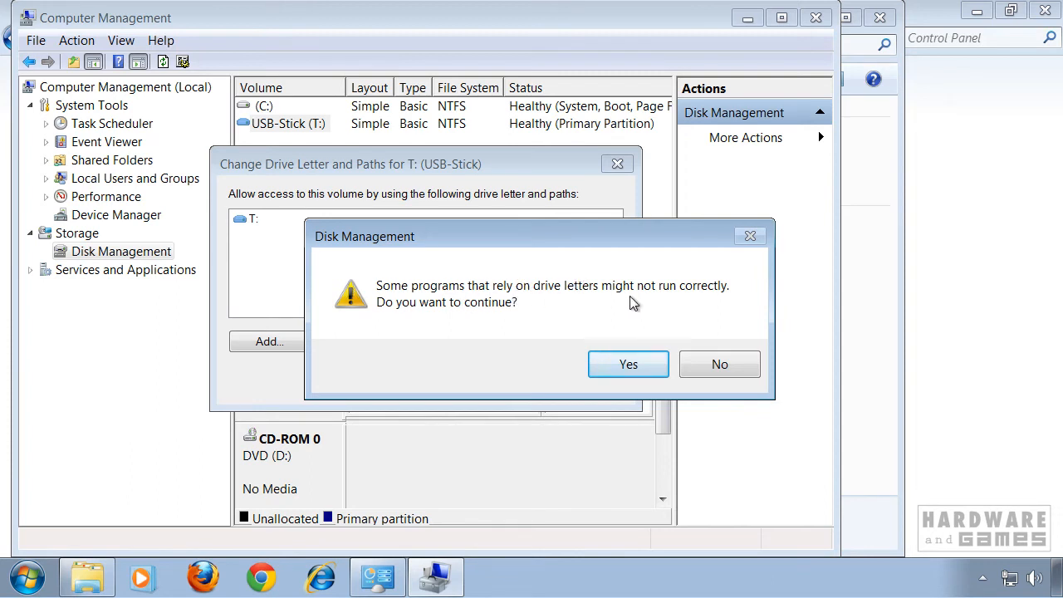
pyautogui.moveTo(501, 316)
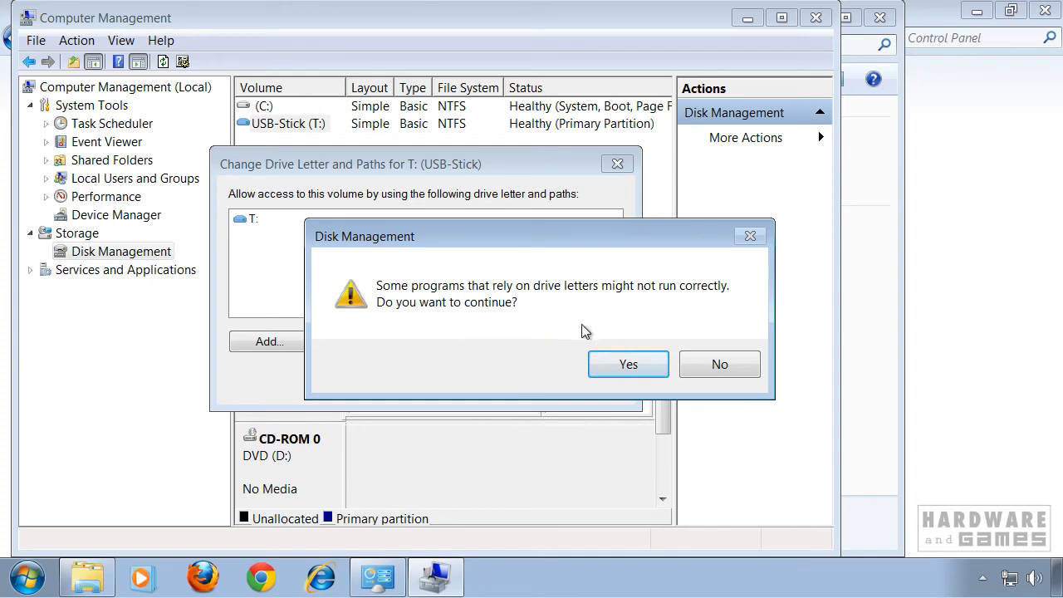
# Answer Yes to the drive letter warning so the USB-Stick becomes drive H:
pyautogui.click(627, 364)
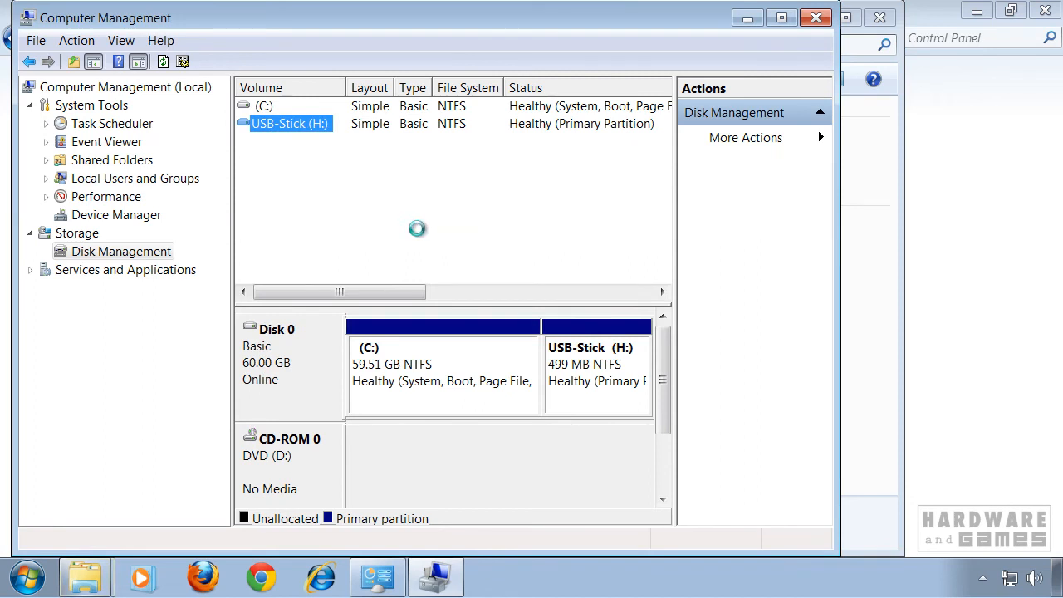
pyautogui.moveTo(346, 143)
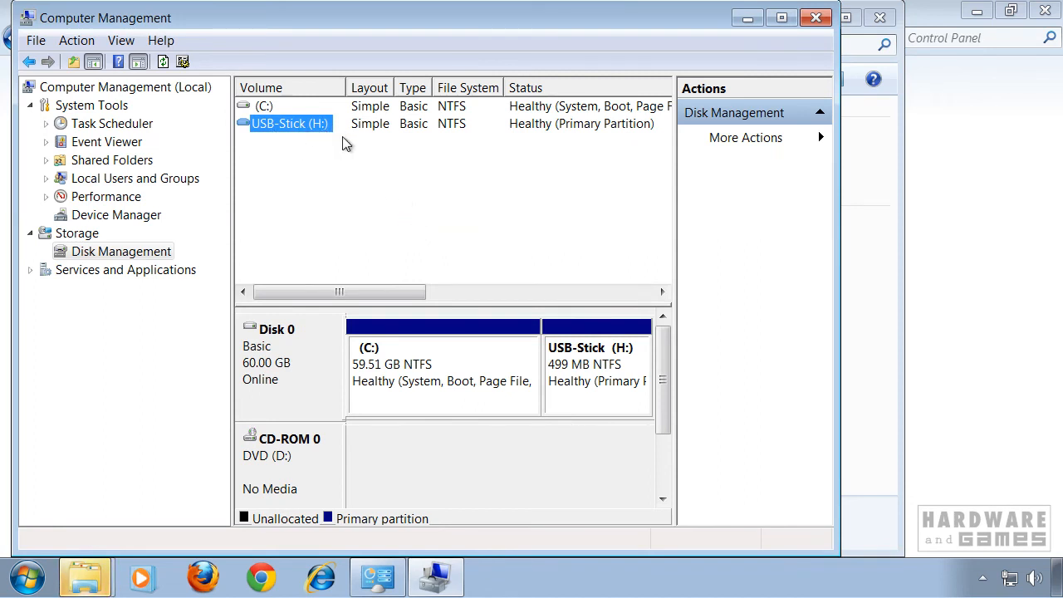
pyautogui.moveTo(382, 160)
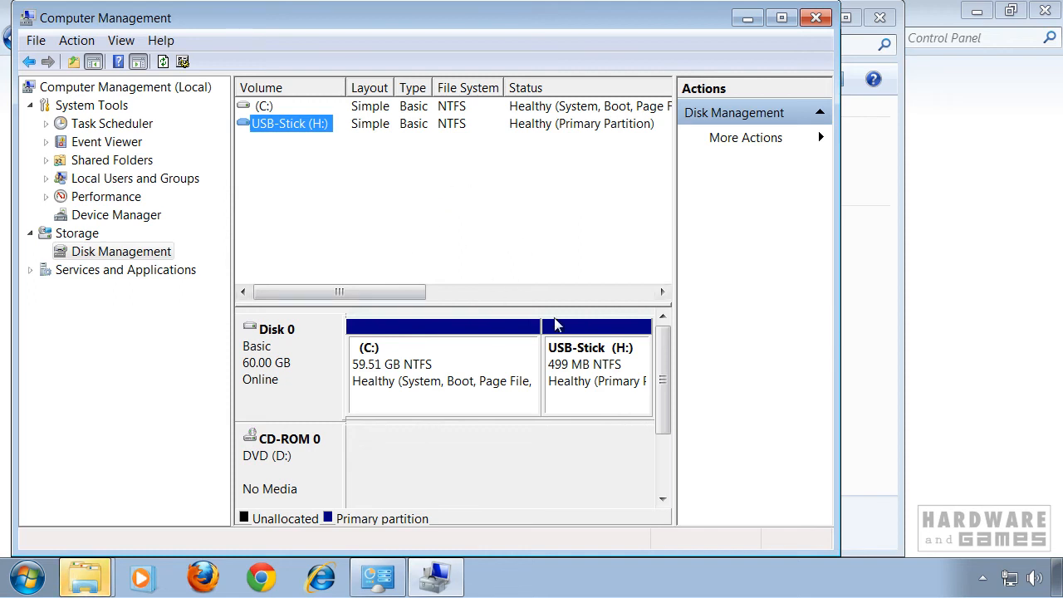
pyautogui.moveTo(363, 233)
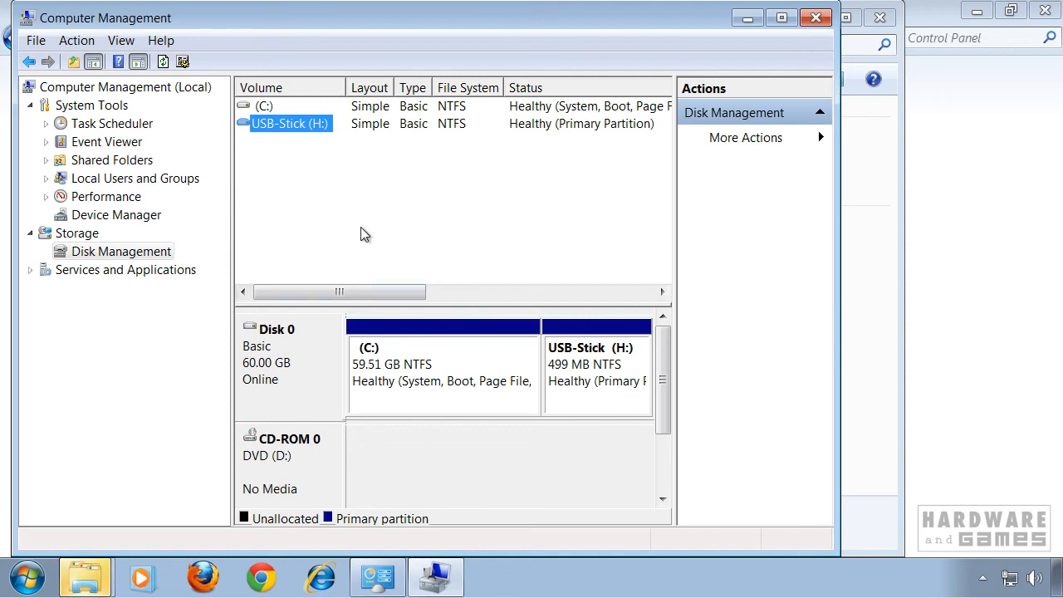
pyautogui.moveTo(362, 219)
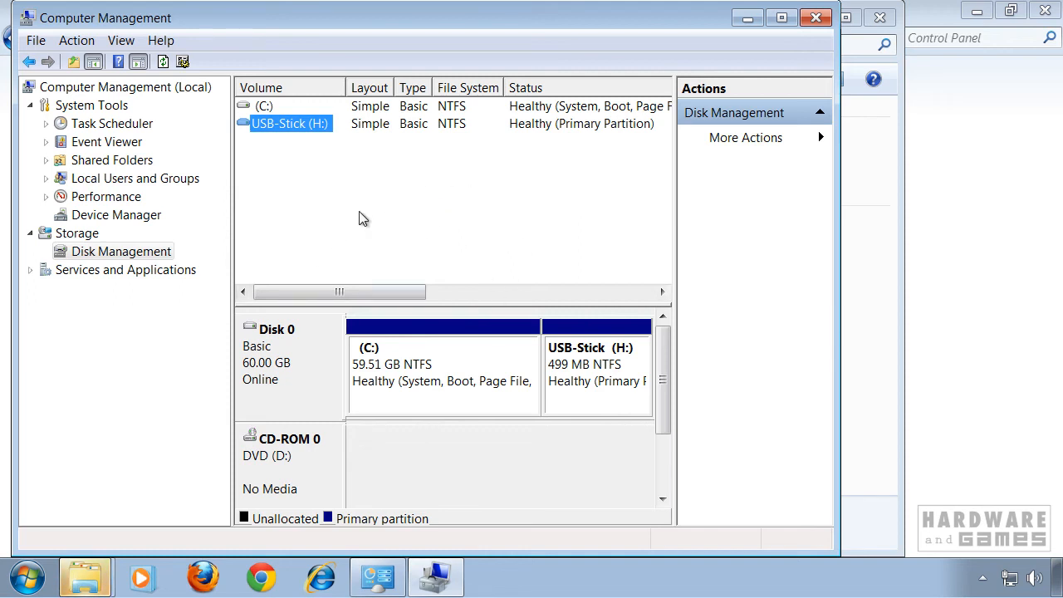
pyautogui.moveTo(405, 229)
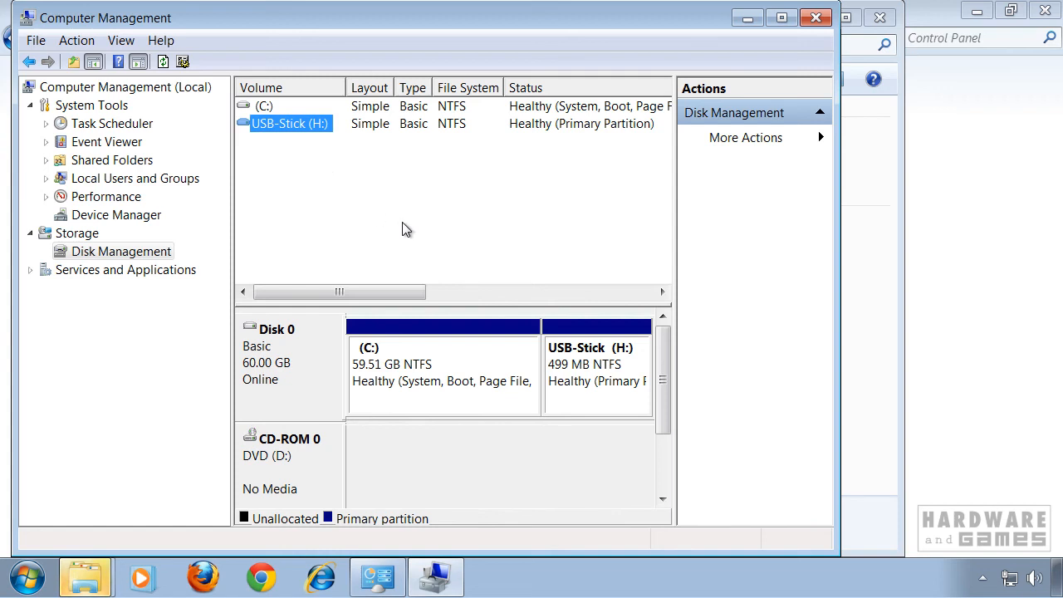
pyautogui.moveTo(340, 196)
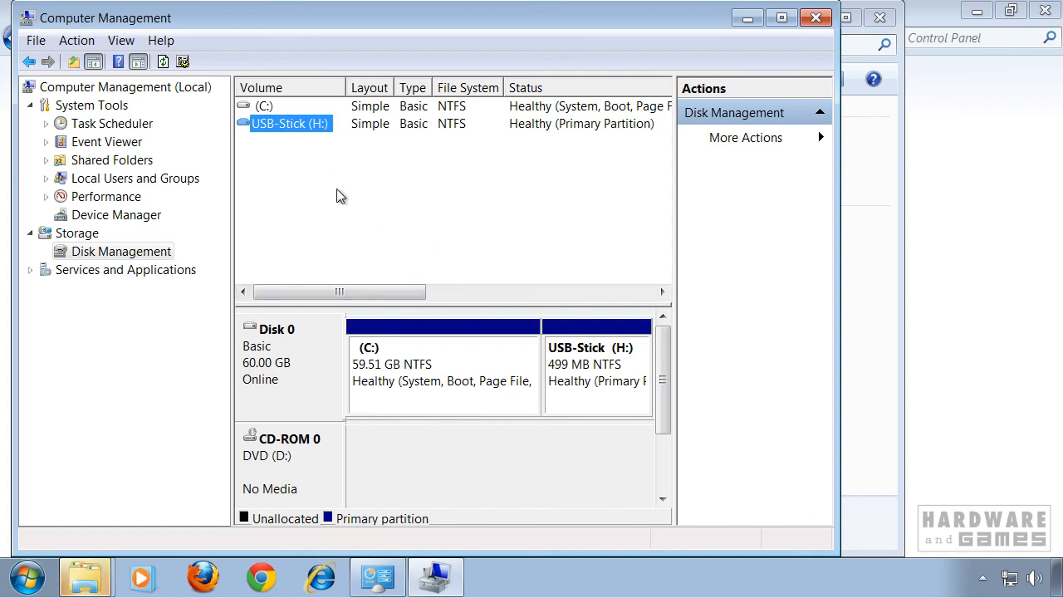
pyautogui.moveTo(374, 233)
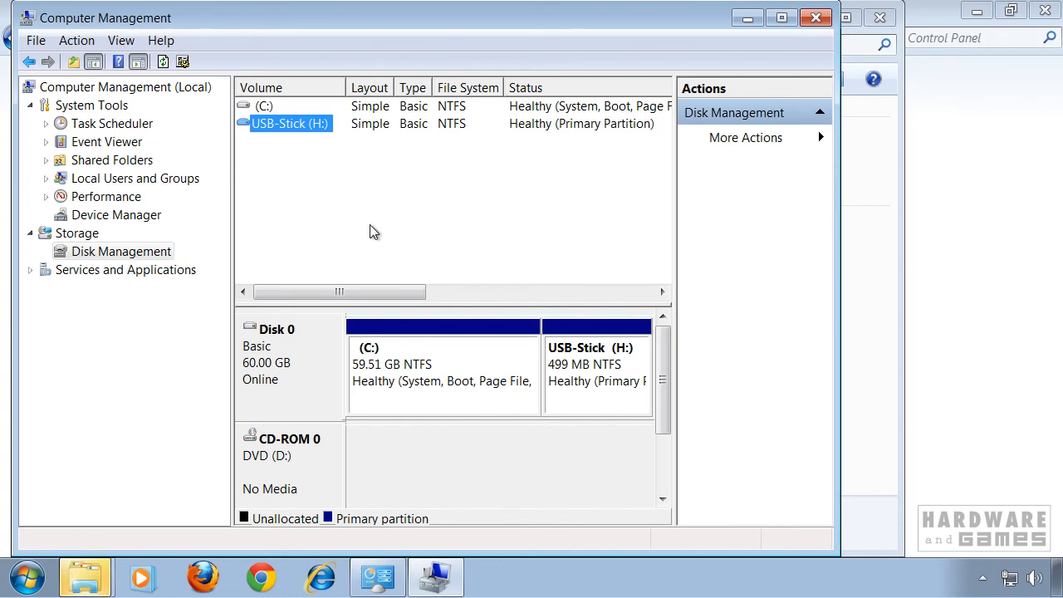
pyautogui.moveTo(406, 211)
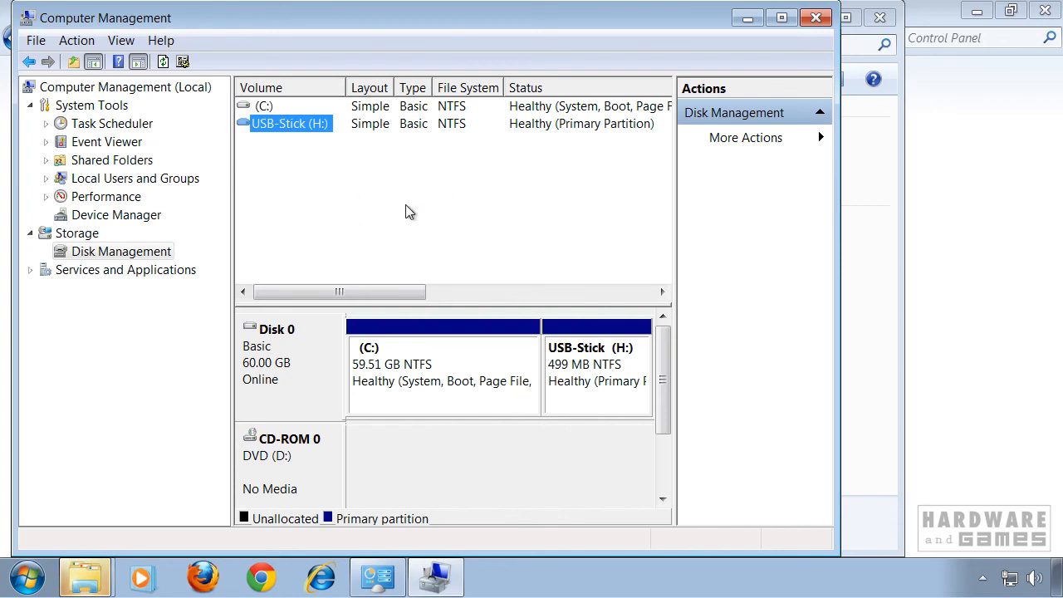
pyautogui.moveTo(372, 159)
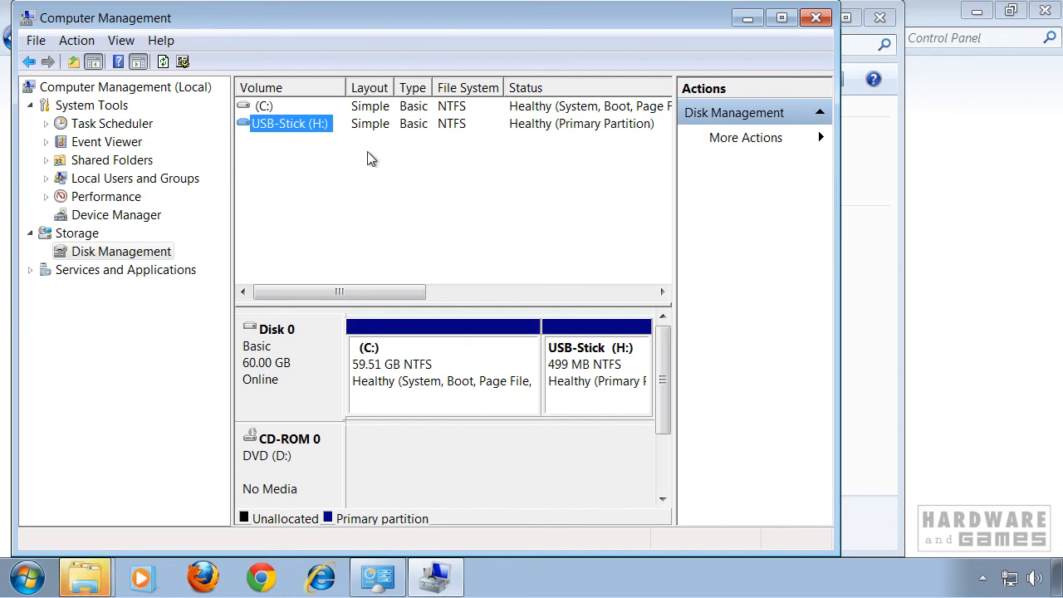
pyautogui.moveTo(438, 219)
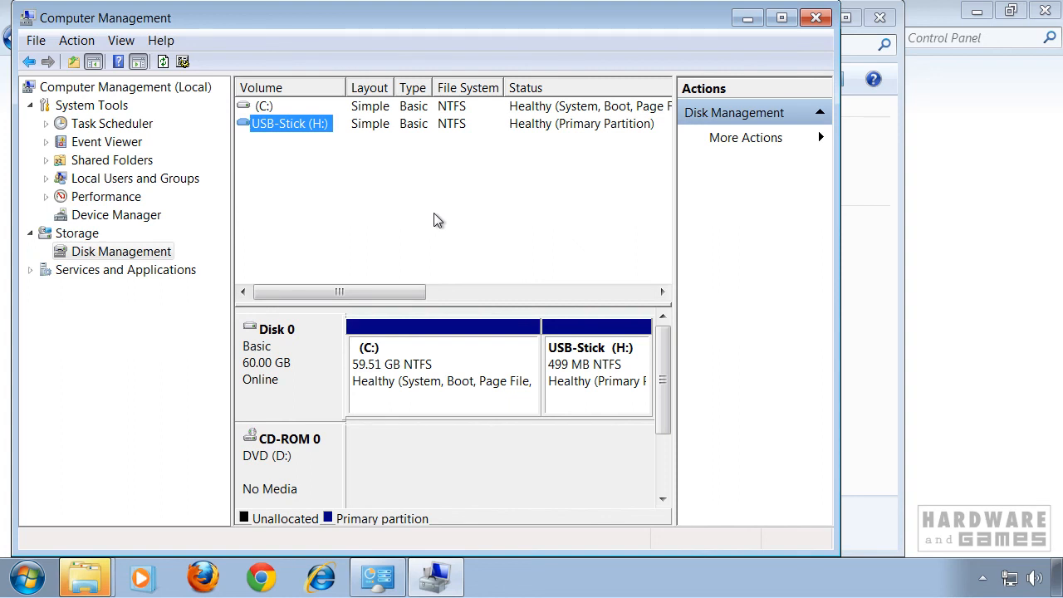